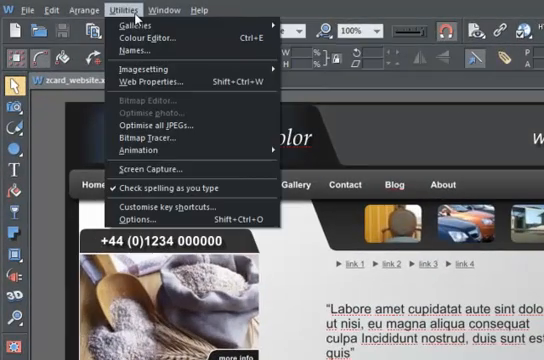
pyautogui.moveTo(170, 207)
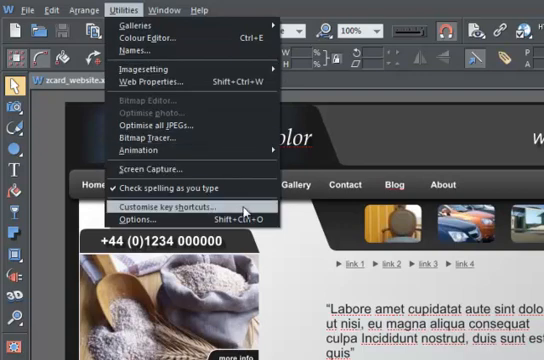
# - Open the Customise key shortcuts dialog and choose a command group to list
pyautogui.click(176, 207)
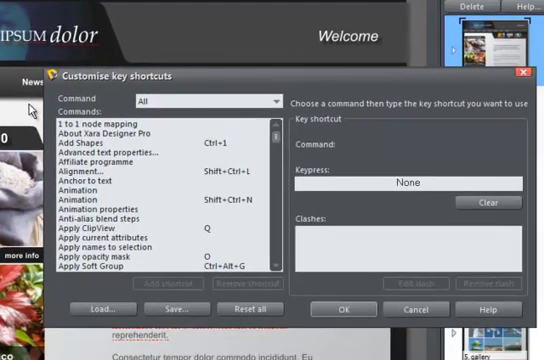
pyautogui.moveTo(148, 252)
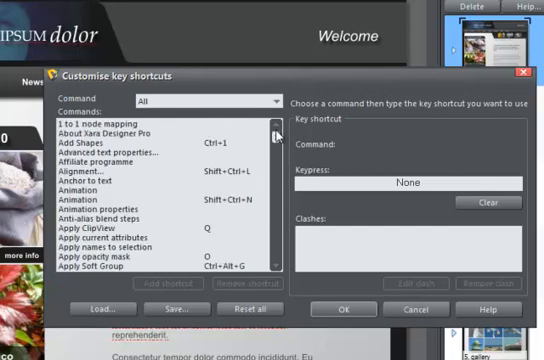
pyautogui.click(273, 103)
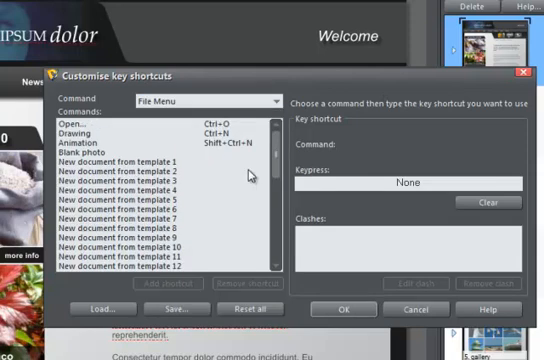
# - Browse the File Menu commands, checking the shortcuts for Close and Save
pyautogui.scroll(-3)
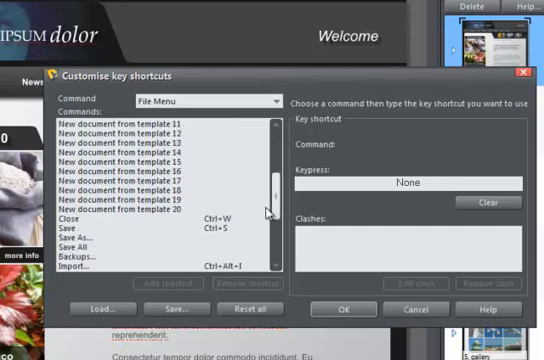
pyautogui.click(75, 187)
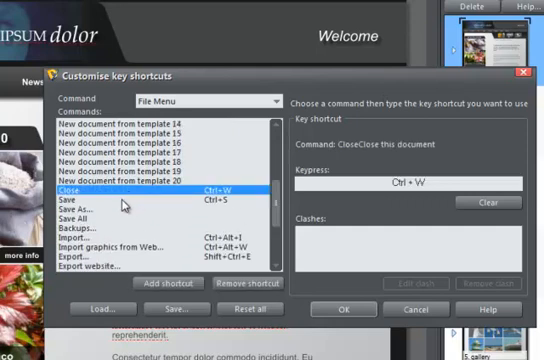
pyautogui.click(75, 198)
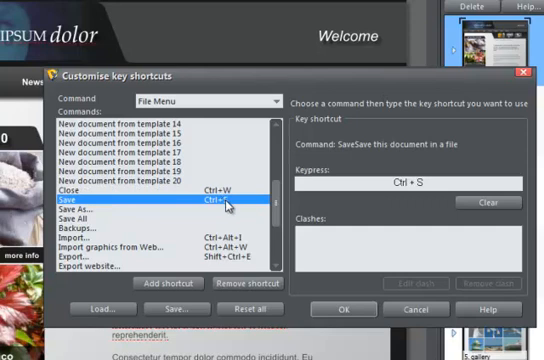
pyautogui.scroll(-3)
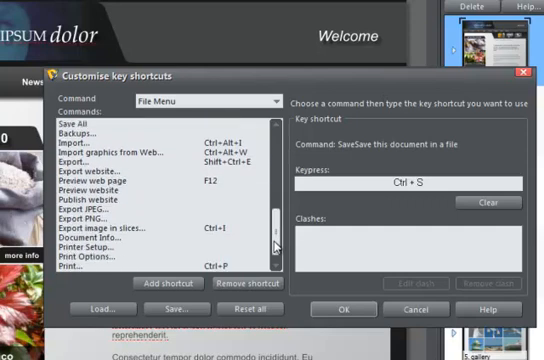
pyautogui.scroll(-3)
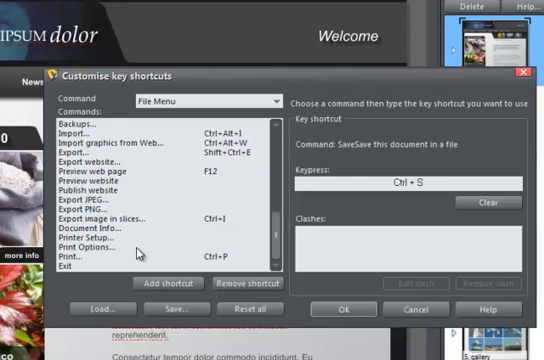
pyautogui.click(70, 258)
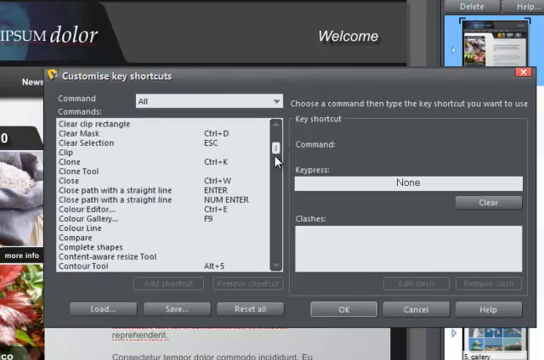
# - Select Optimise photo in the full command list to give it Ctrl+E
pyautogui.scroll(-3)
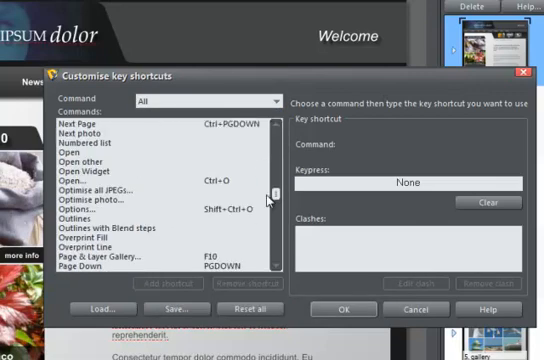
pyautogui.click(95, 202)
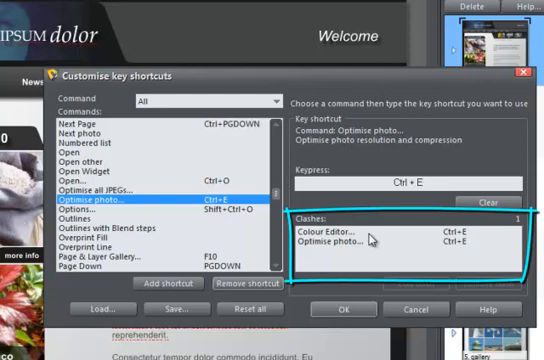
pyautogui.moveTo(374, 247)
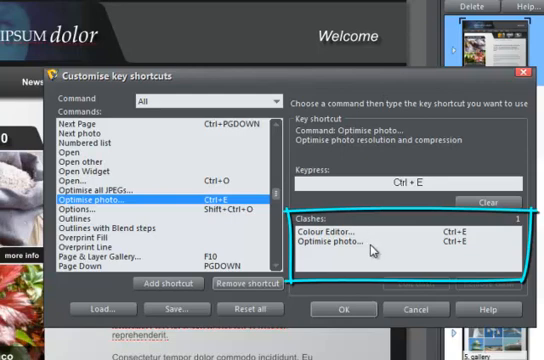
pyautogui.moveTo(373, 235)
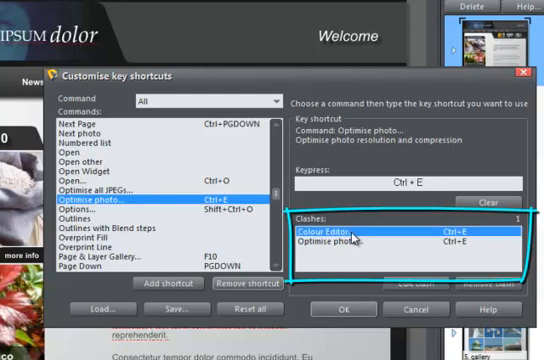
# - Remove Colour Editor's clashing Ctrl+E shortcut
pyautogui.click(360, 232)
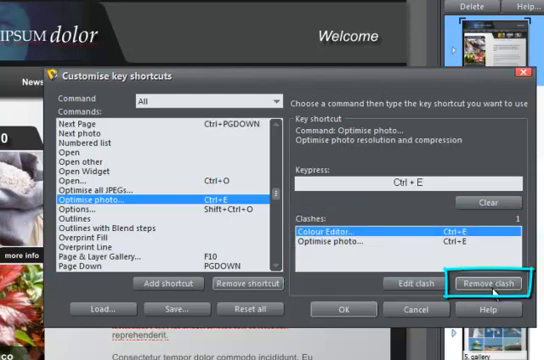
pyautogui.click(490, 283)
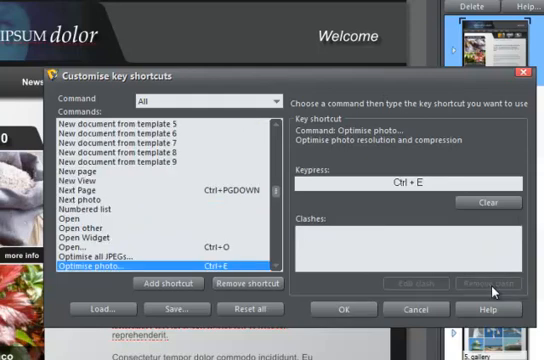
pyautogui.moveTo(416, 267)
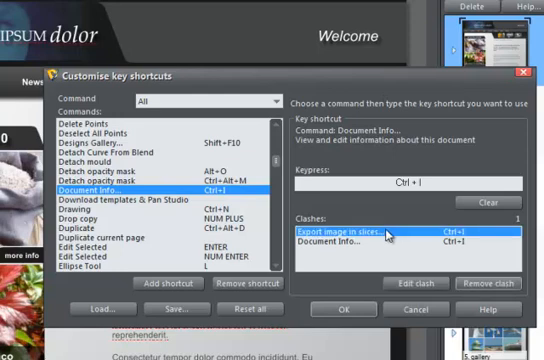
# - Go to Export image in slices and assign it Shift+E
pyautogui.click(348, 233)
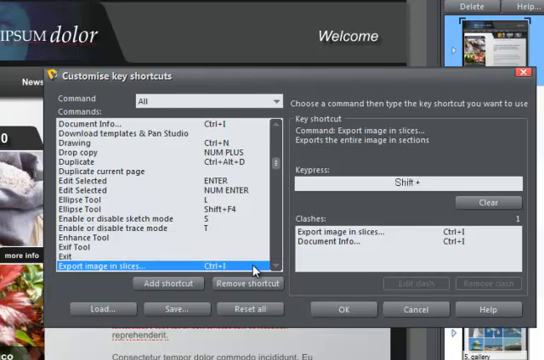
pyautogui.write('E')
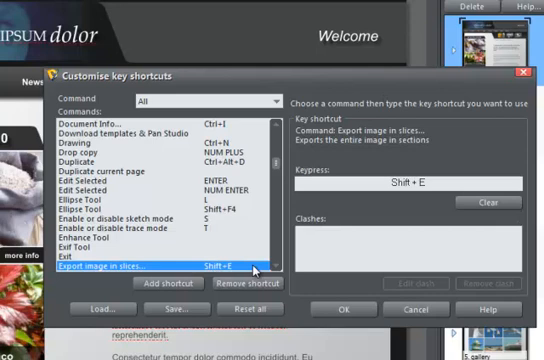
pyautogui.moveTo(360, 261)
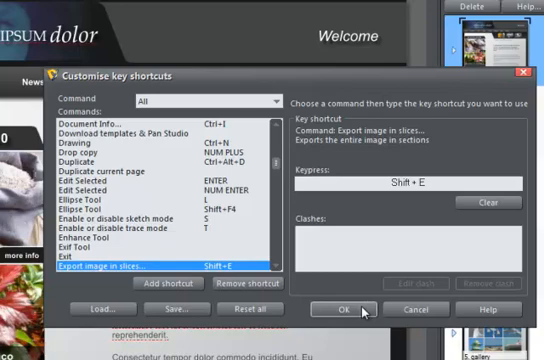
# - Confirm the shortcut changes and reopen Customise key shortcuts from Utilities
pyautogui.click(345, 309)
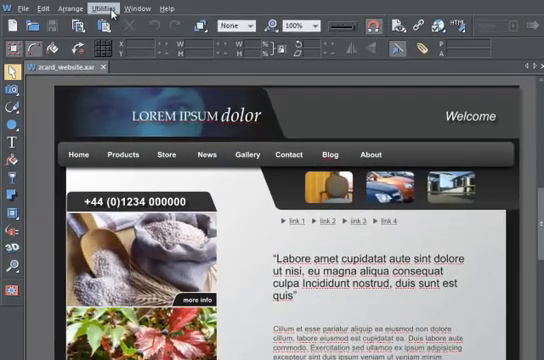
pyautogui.click(100, 9)
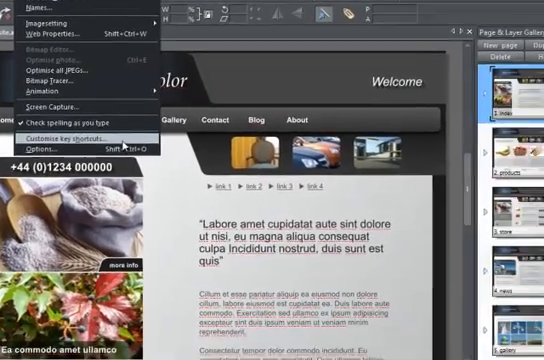
pyautogui.click(67, 128)
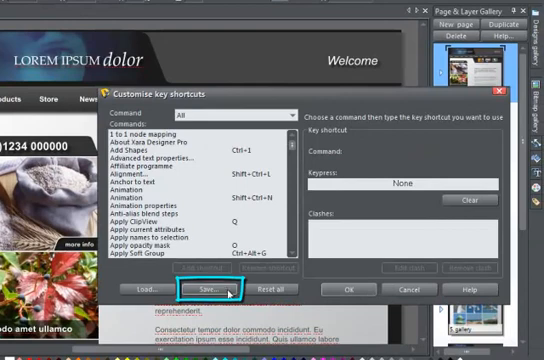